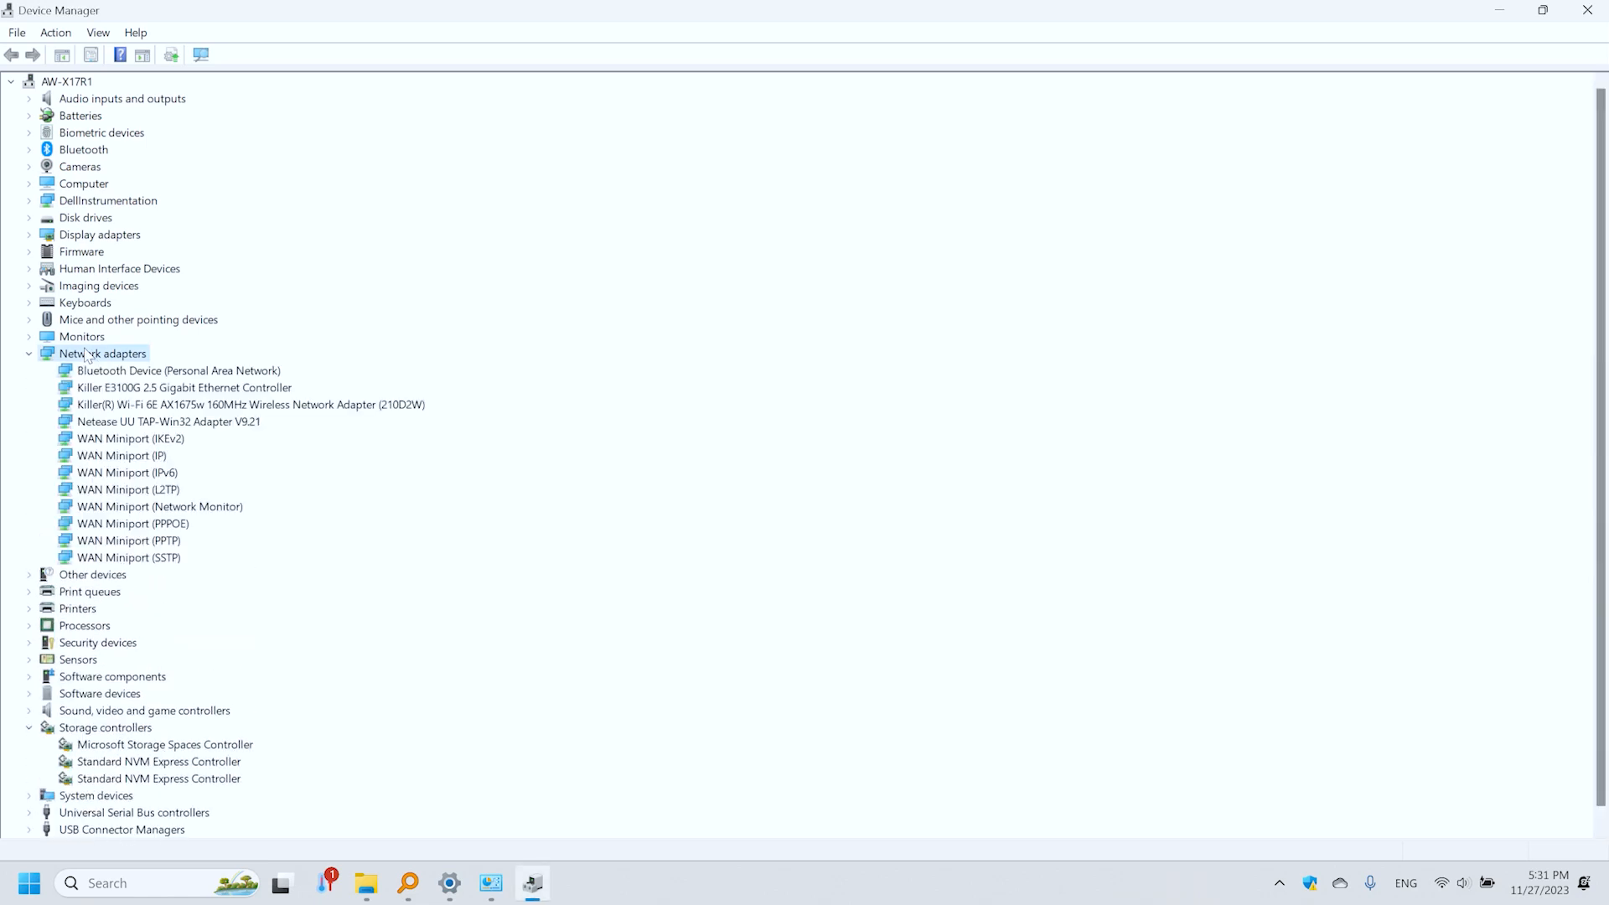
Step: Expand Network adapters and confirm the Killer E3100G 2.5 Gigabit Ethernet Controller, highlighting the 2.5GbE top-speed sentence
left_click(184, 387)
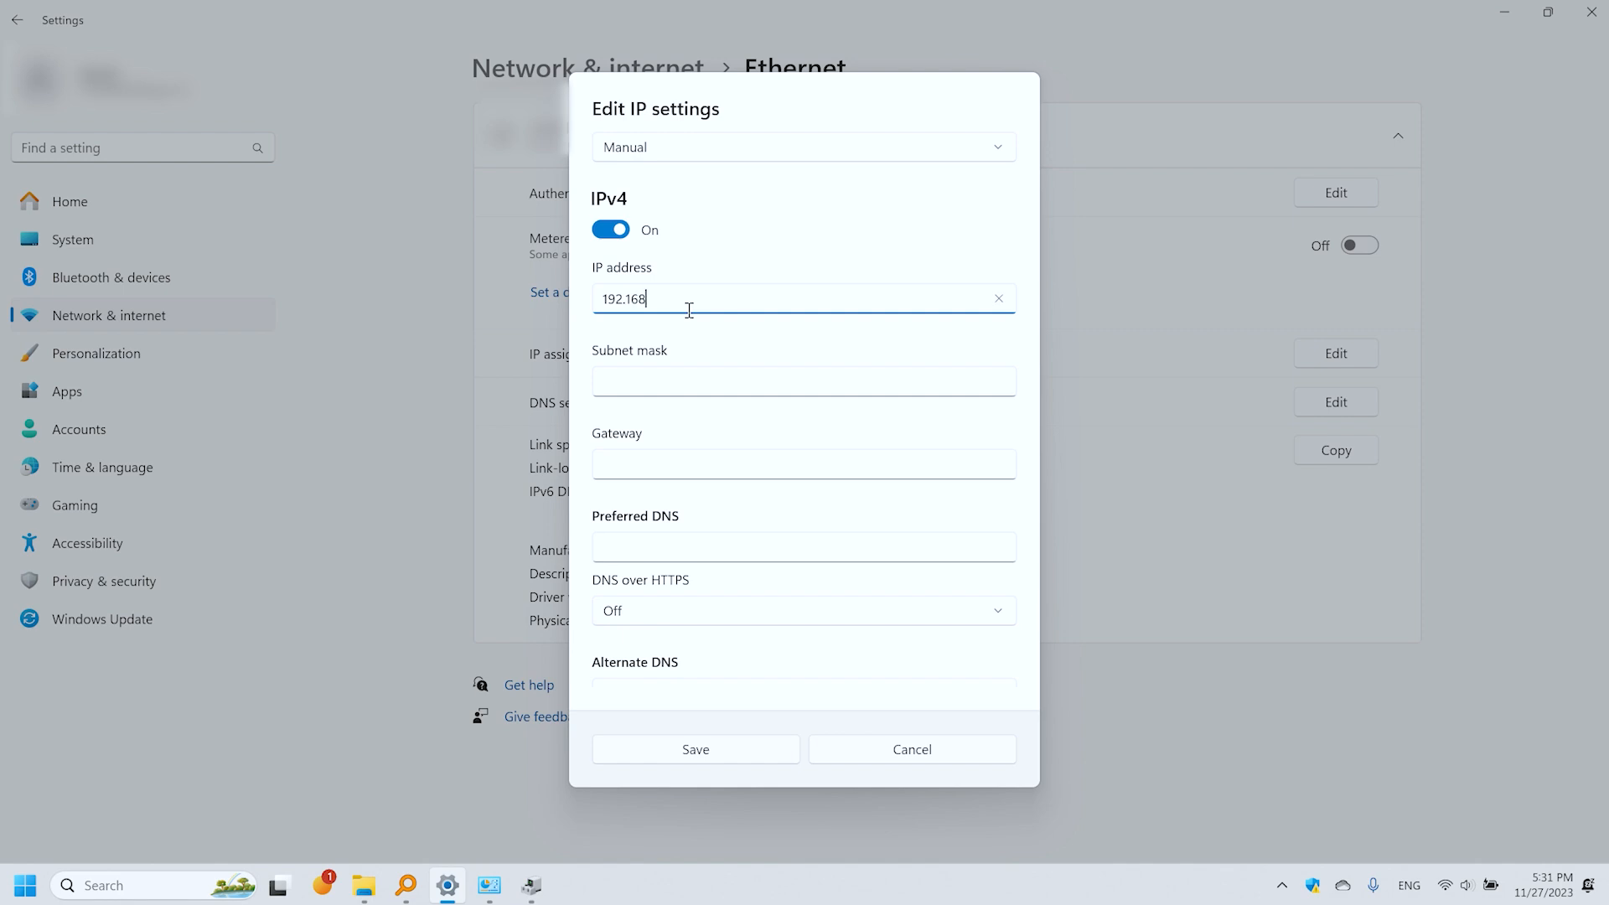
type("255.2")
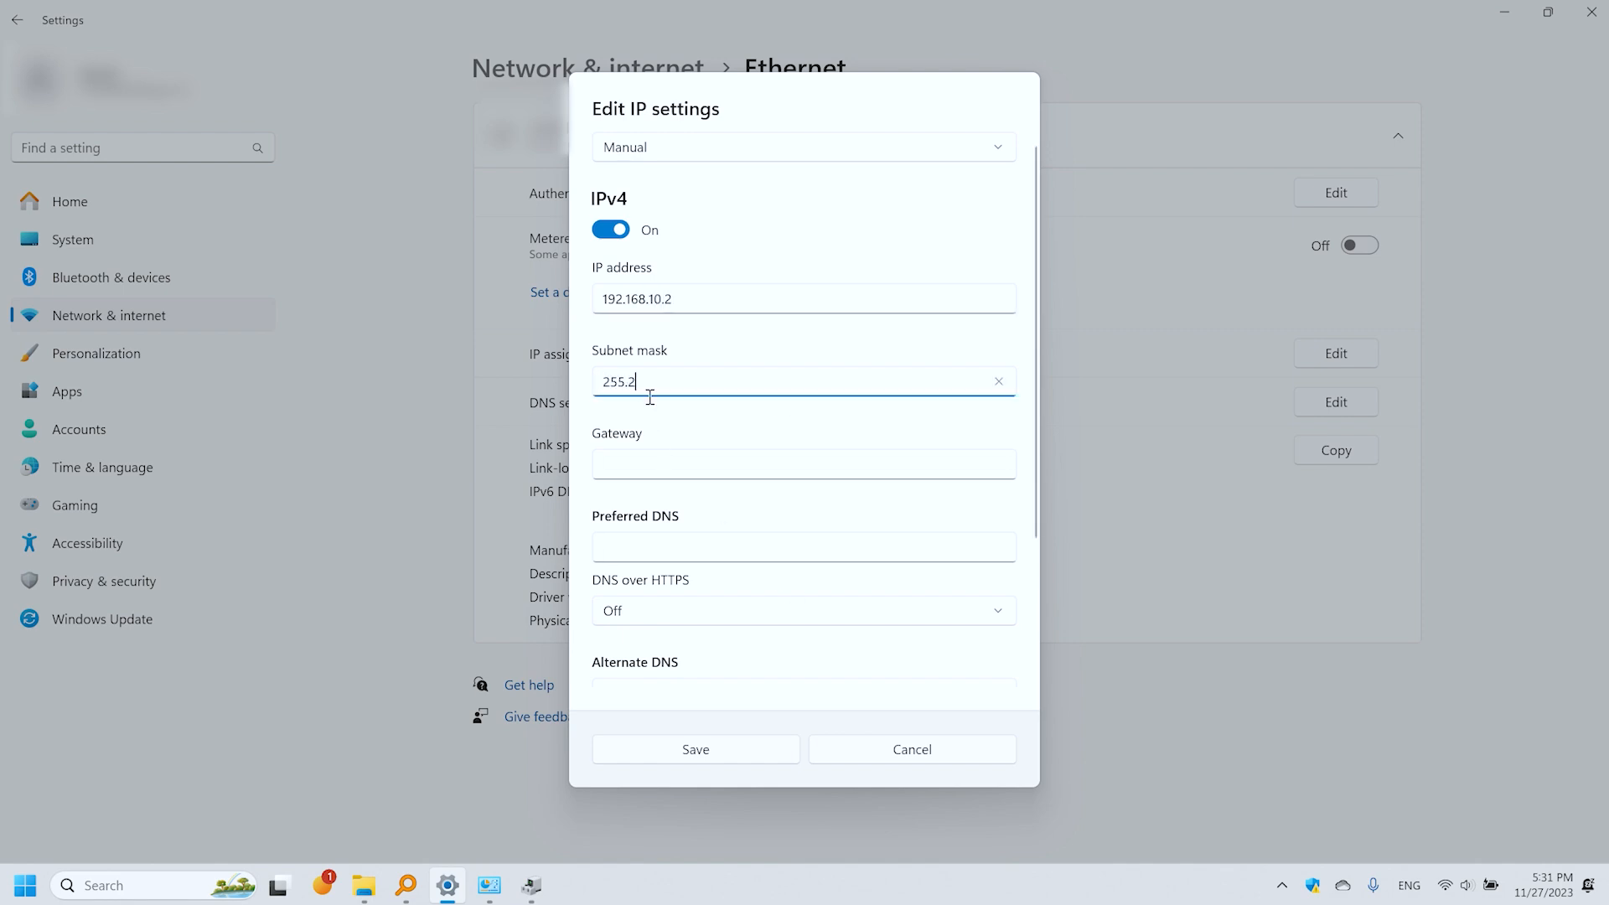
left_click(694, 750)
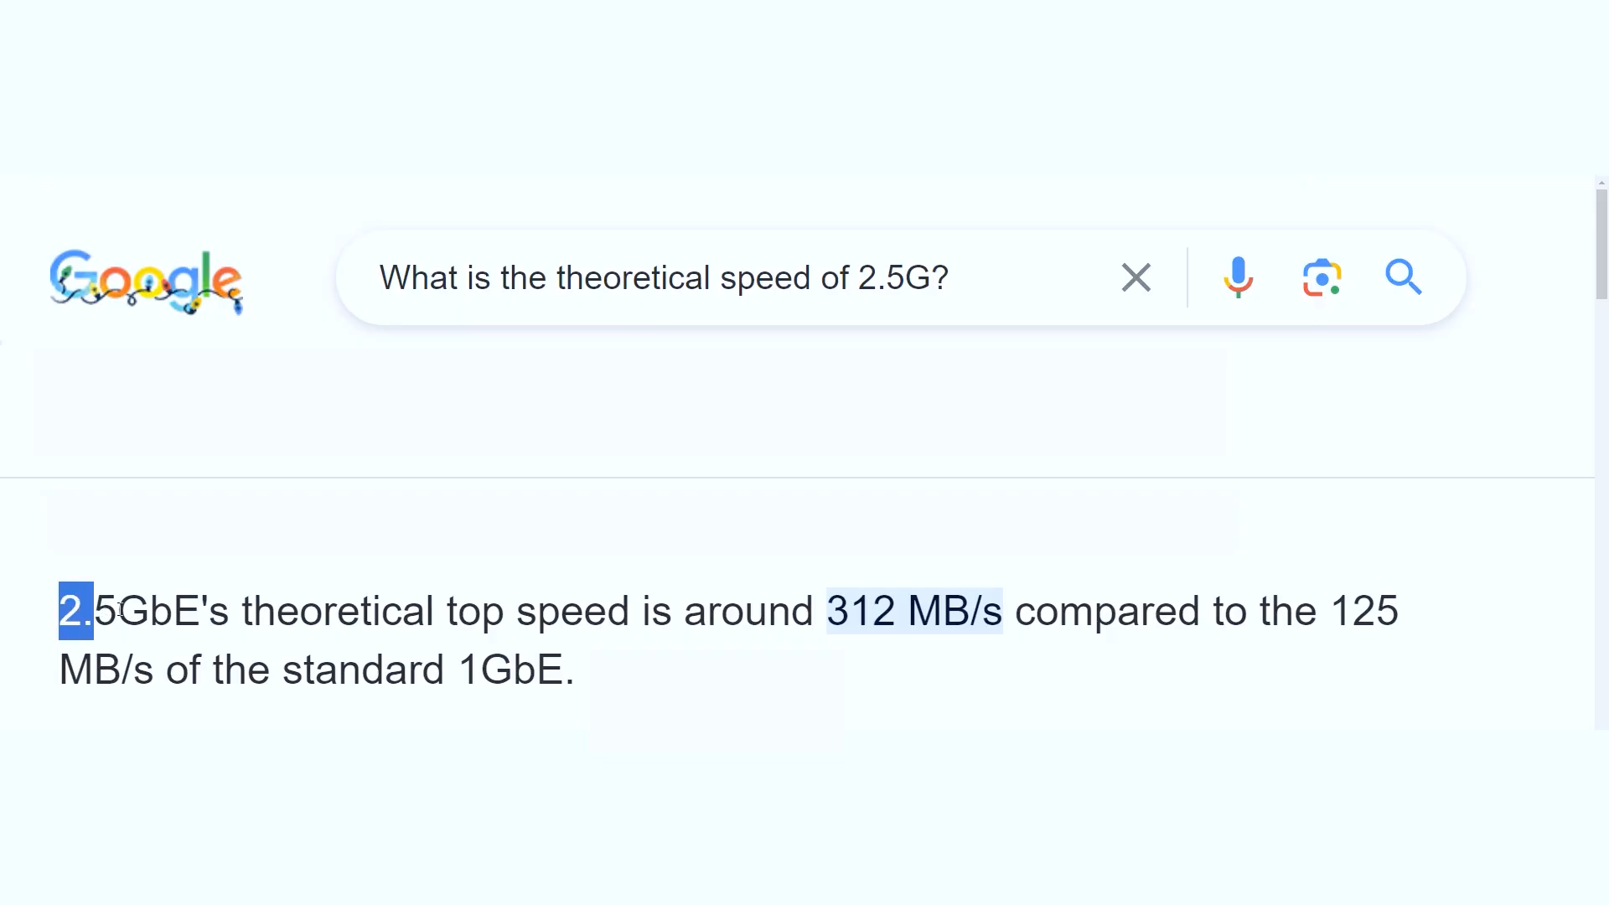
left_click_drag(72, 610, 513, 611)
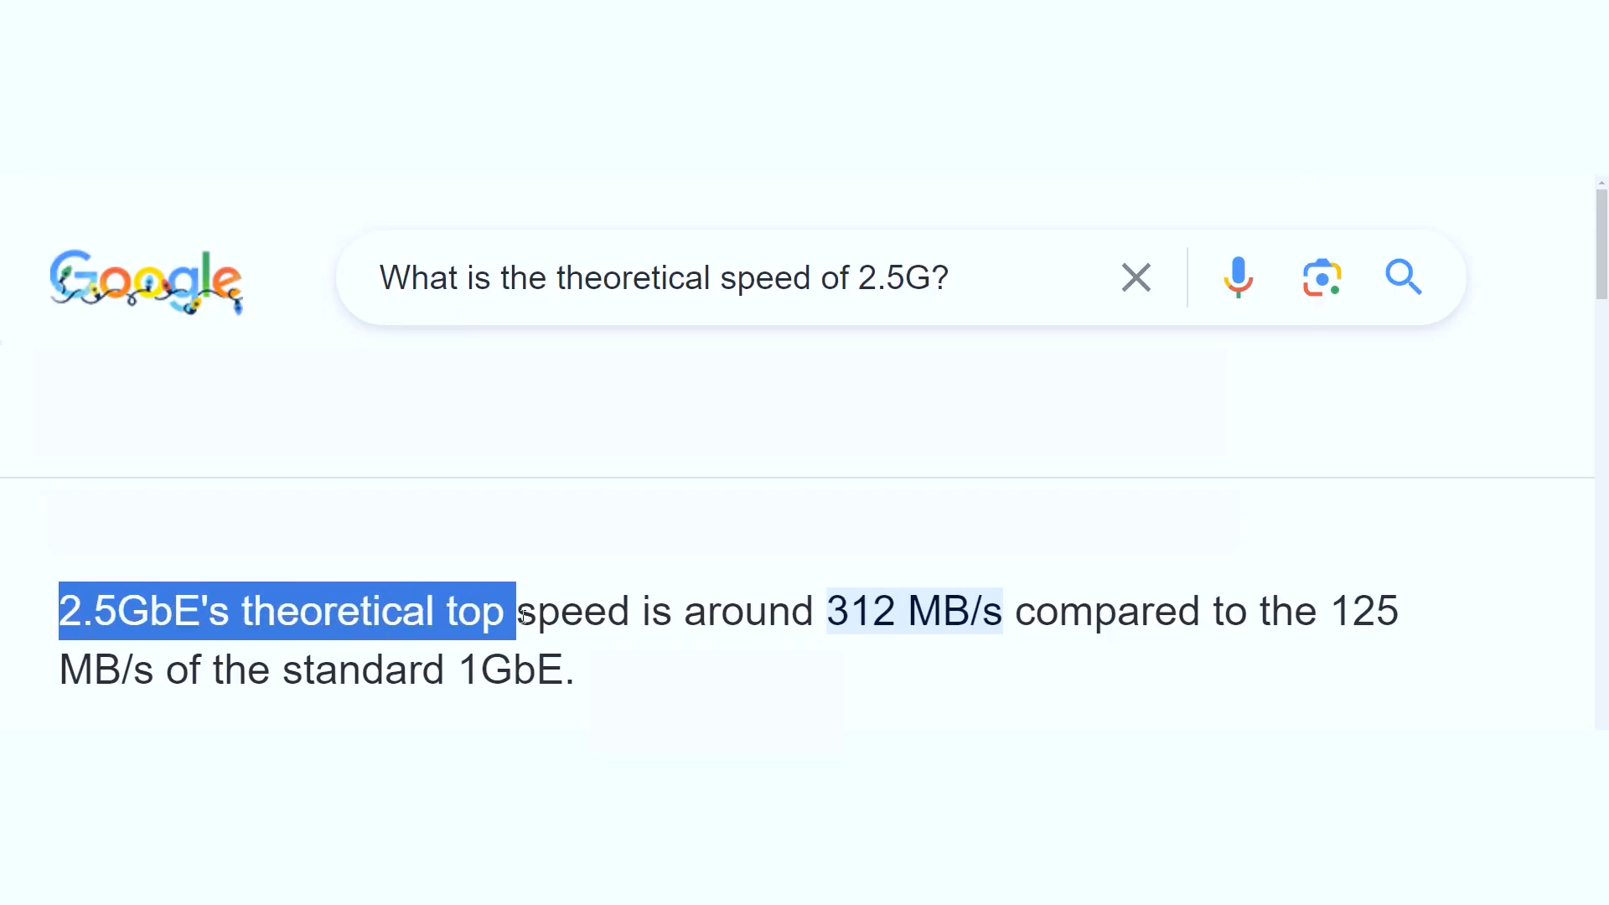
left_click_drag(513, 610, 801, 611)
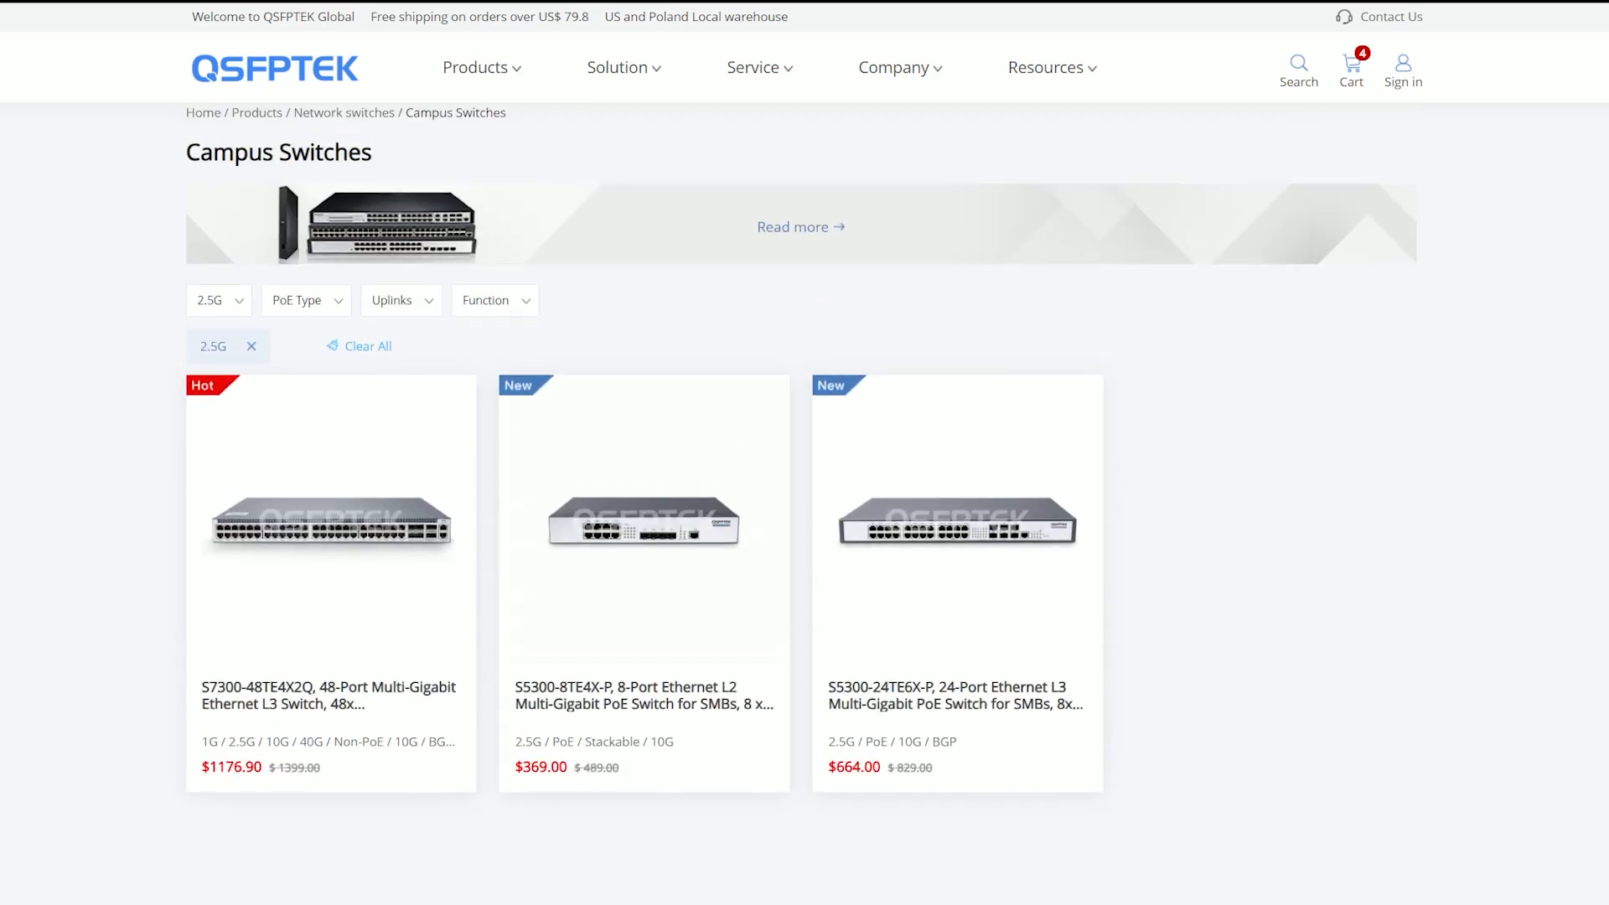
mouse_move(650, 575)
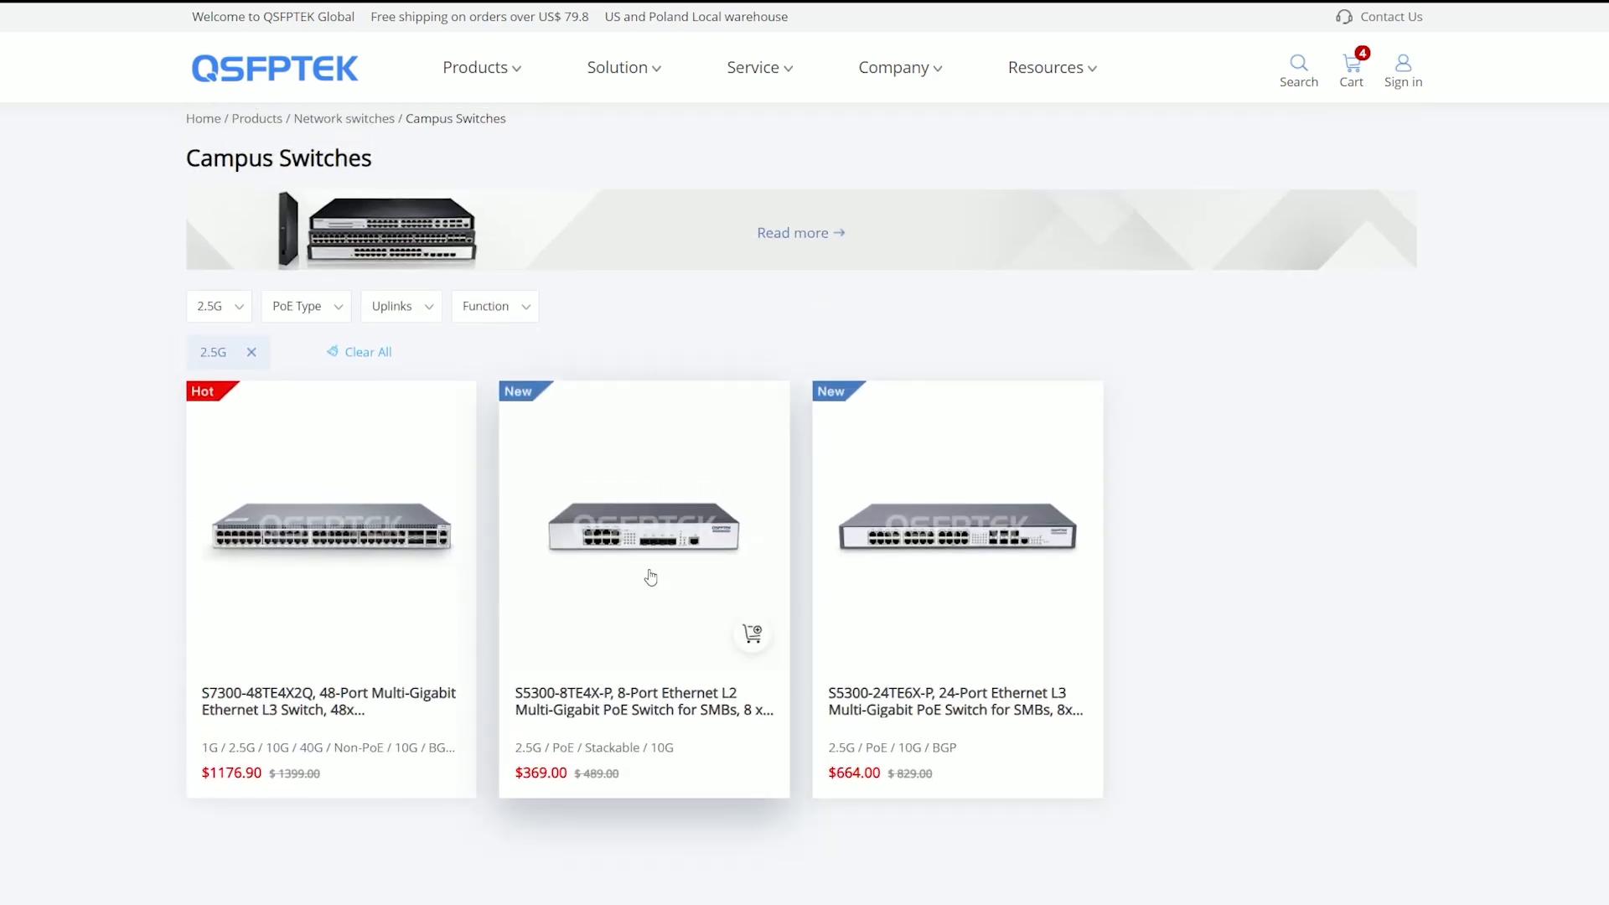